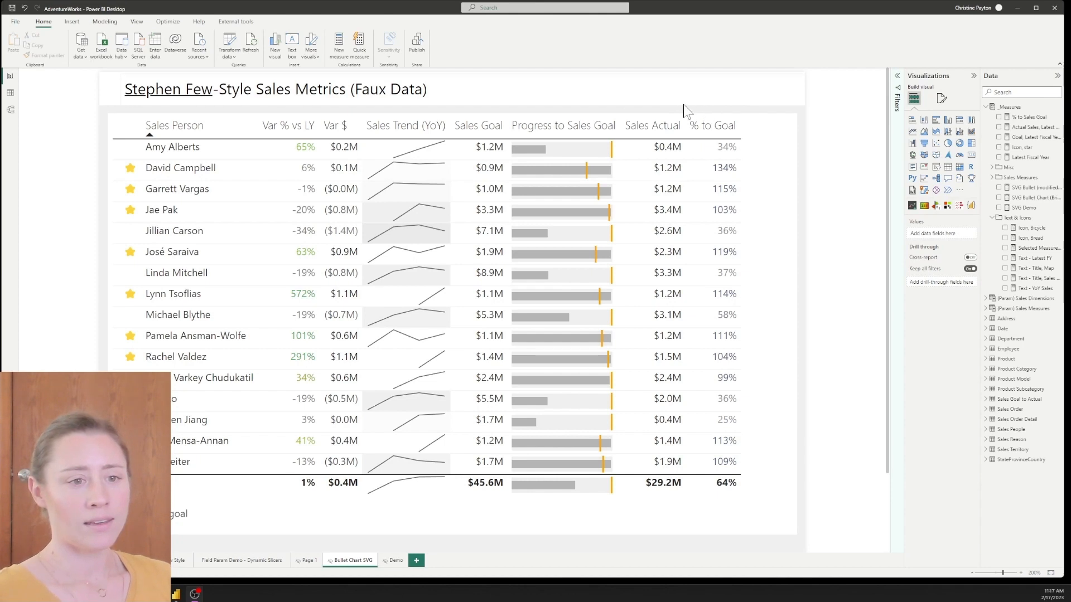
mouse_move(665, 113)
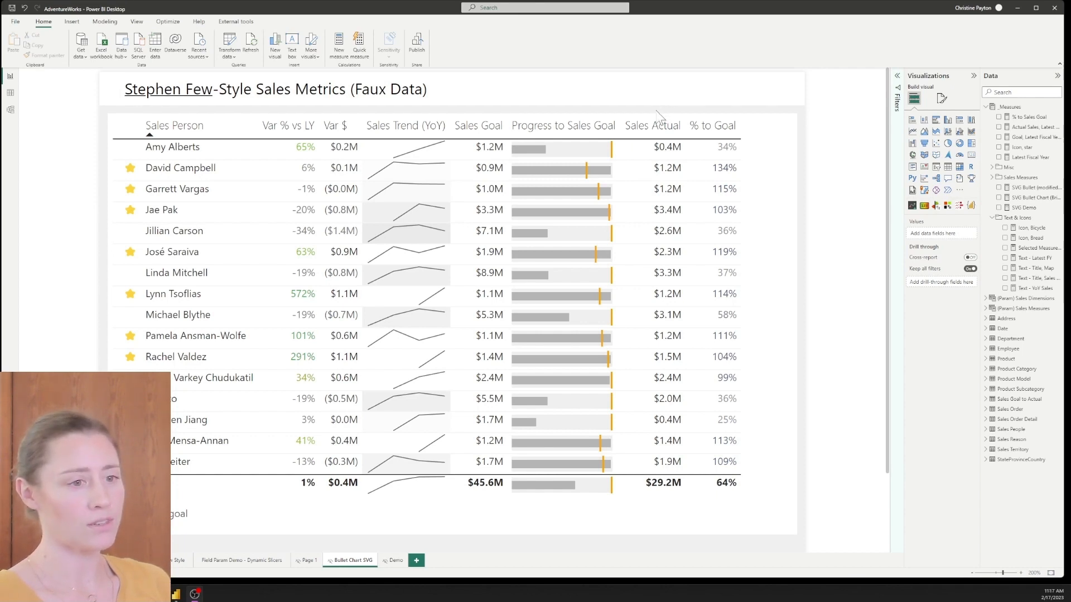
mouse_move(645, 150)
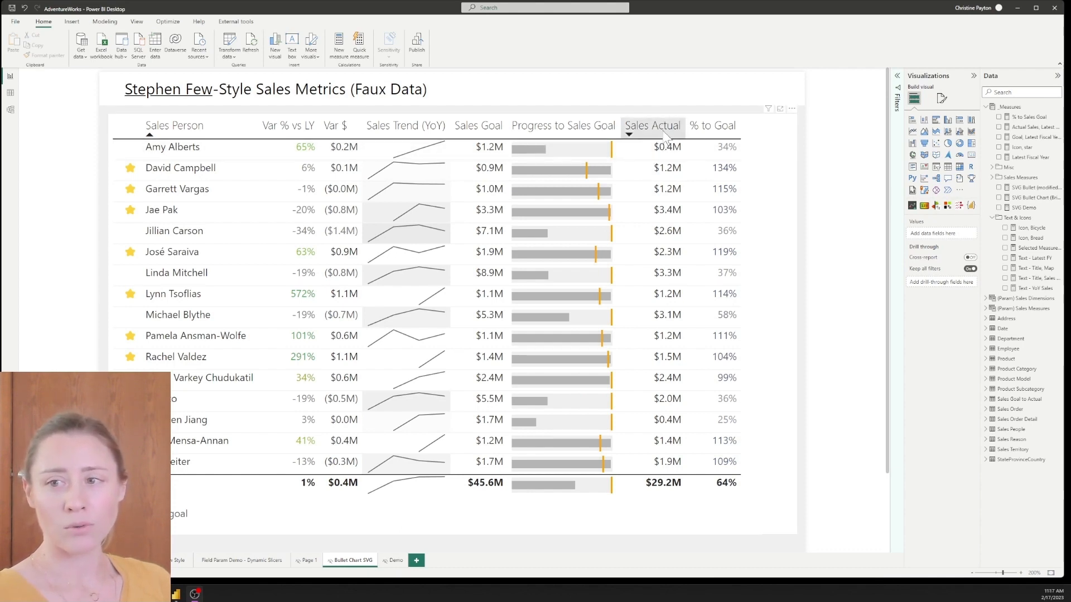
mouse_move(666, 167)
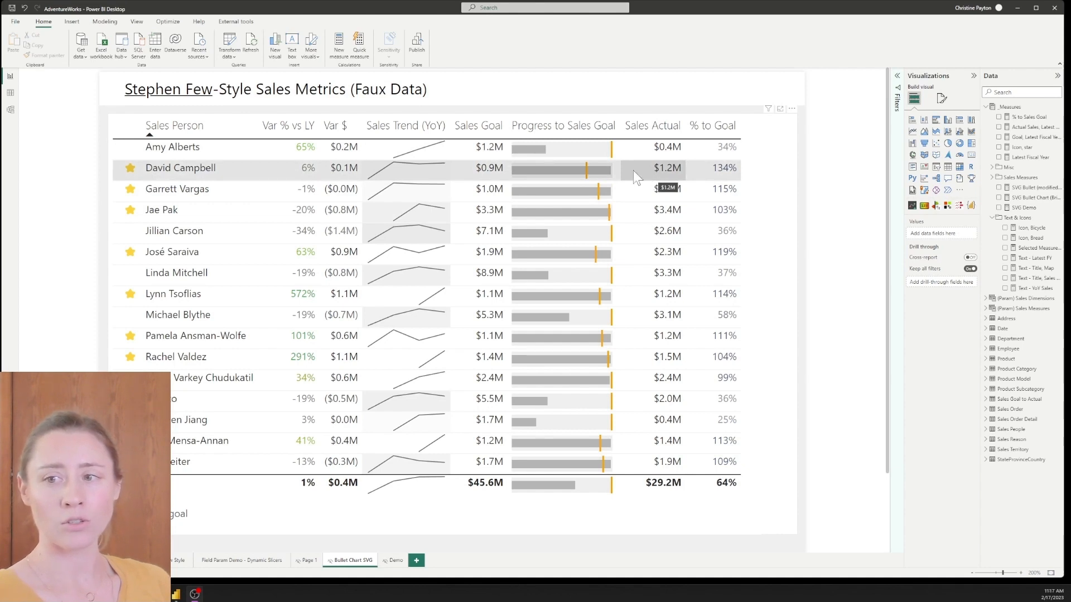
mouse_move(647, 176)
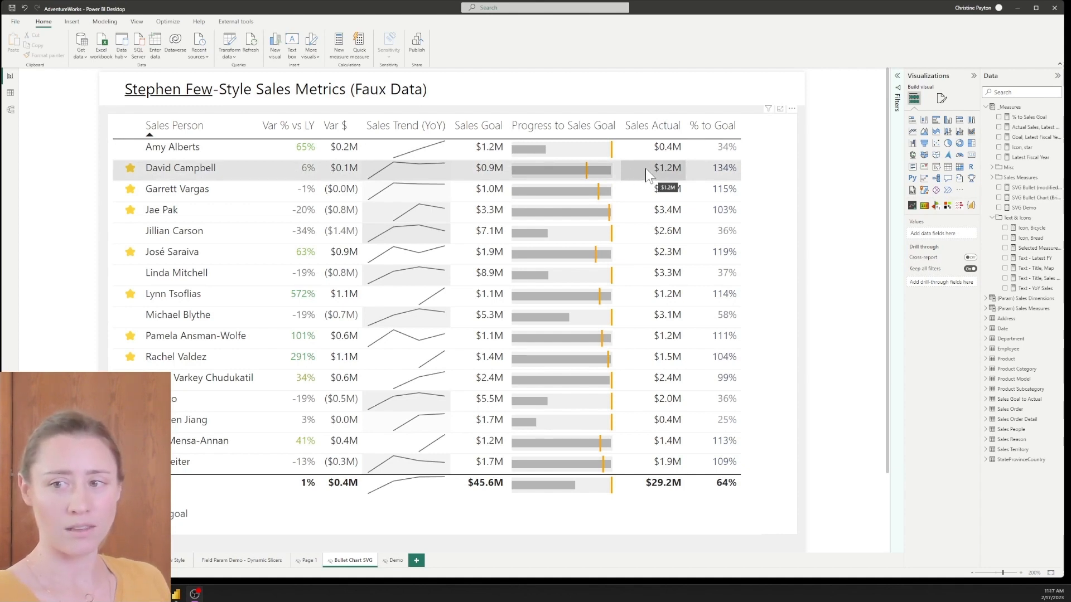
mouse_move(540, 251)
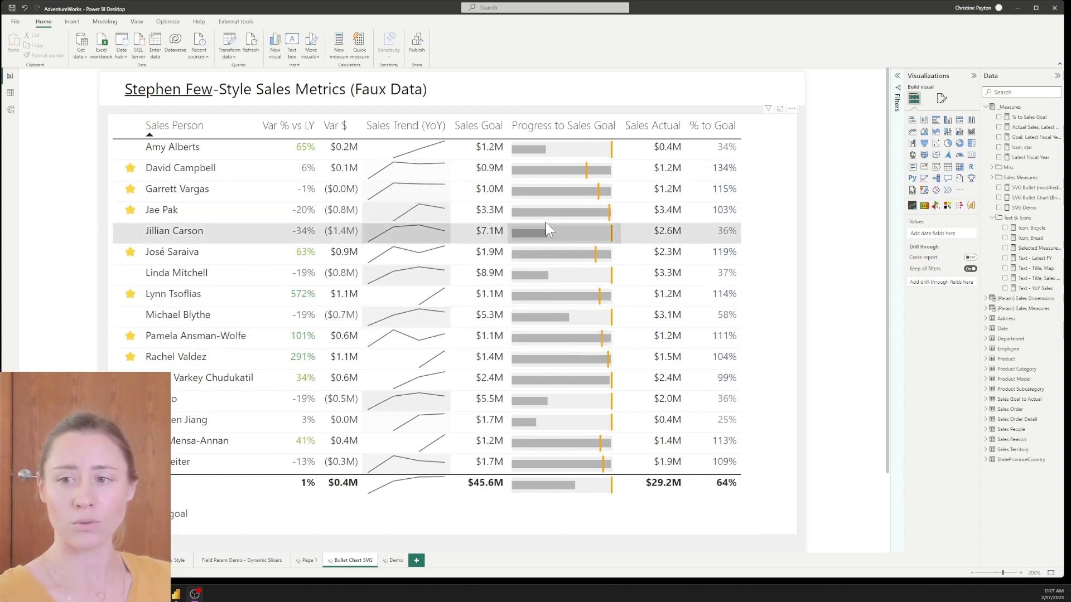
mouse_move(703, 212)
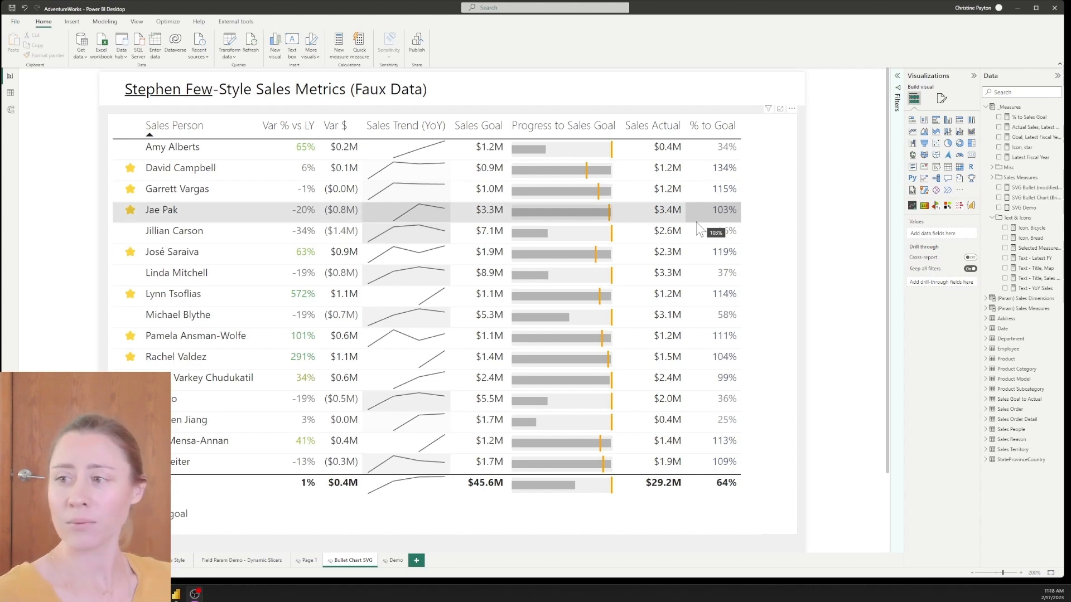
mouse_move(783, 134)
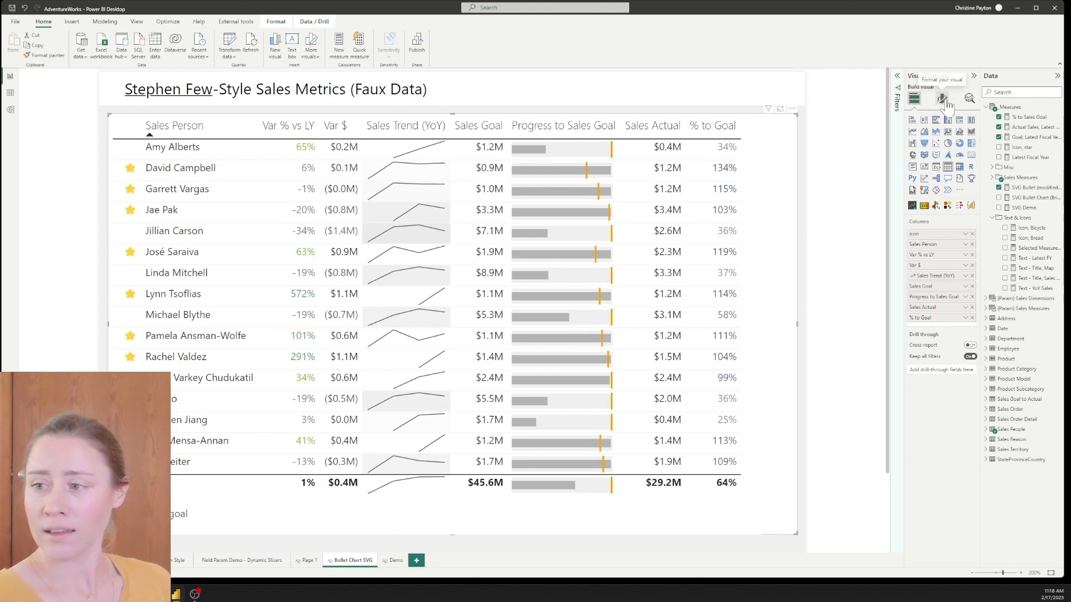
Review the table's Image size settings (24 px height, 120 px width) in Format visual
left_click(940, 100)
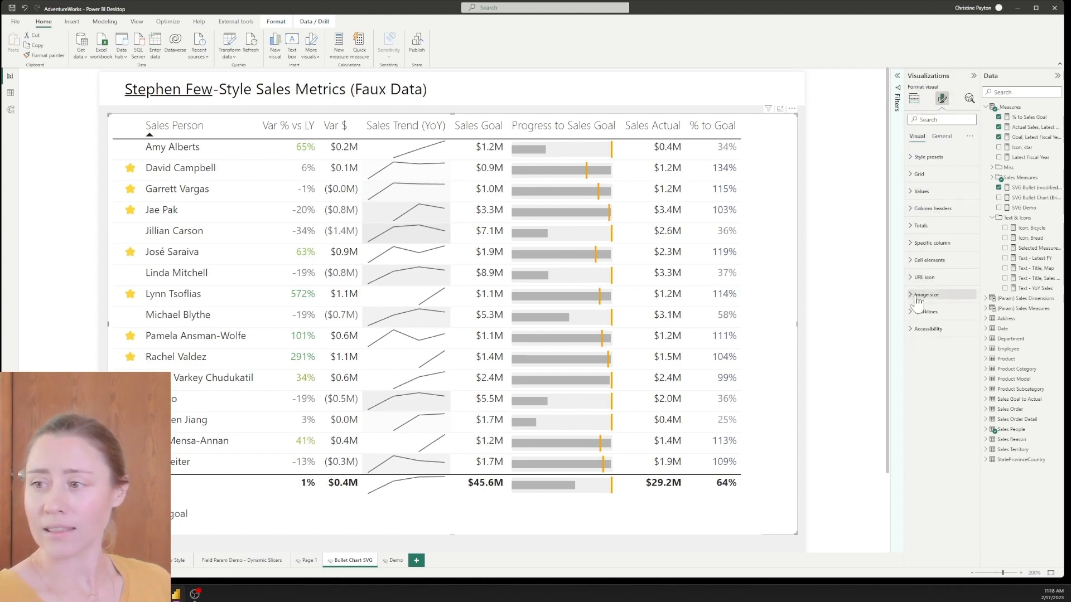
left_click(910, 294)
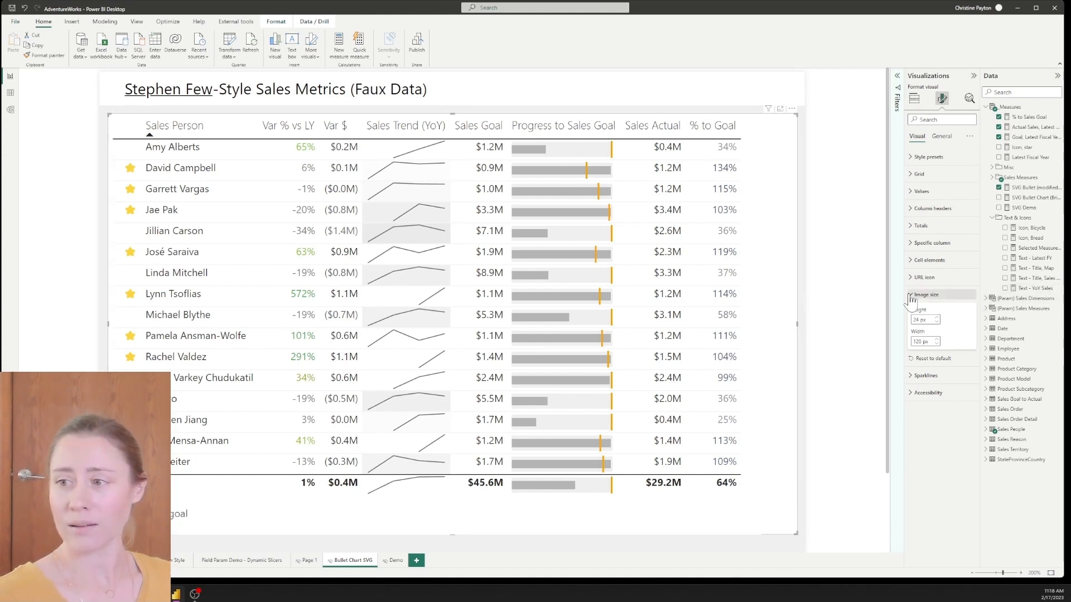
left_click(925, 294)
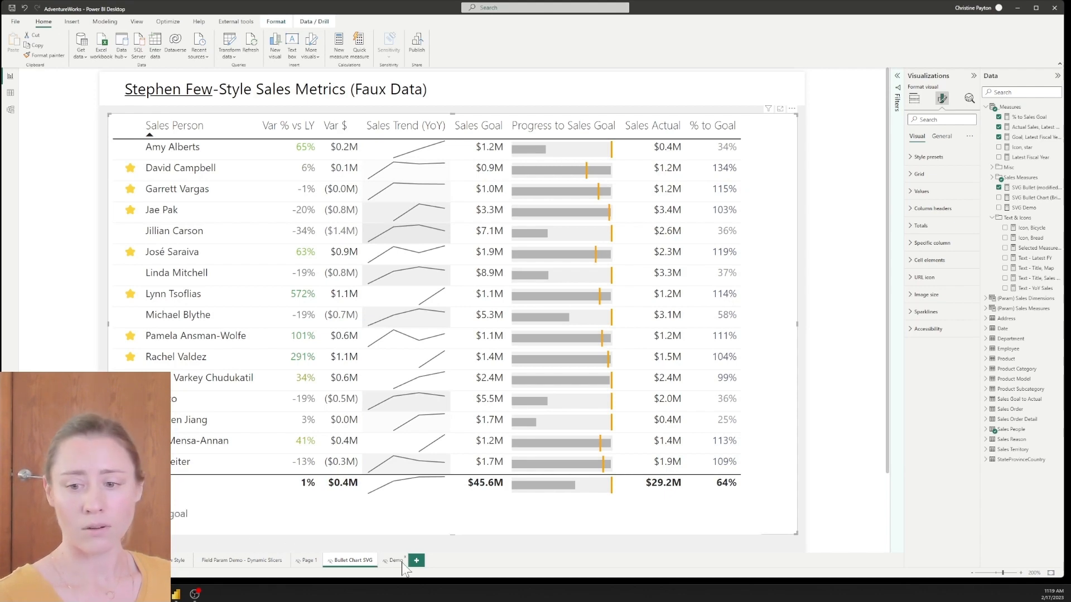
Go to the Demo page and bring up the SVG Demo measure's DAX formula
left_click(396, 560)
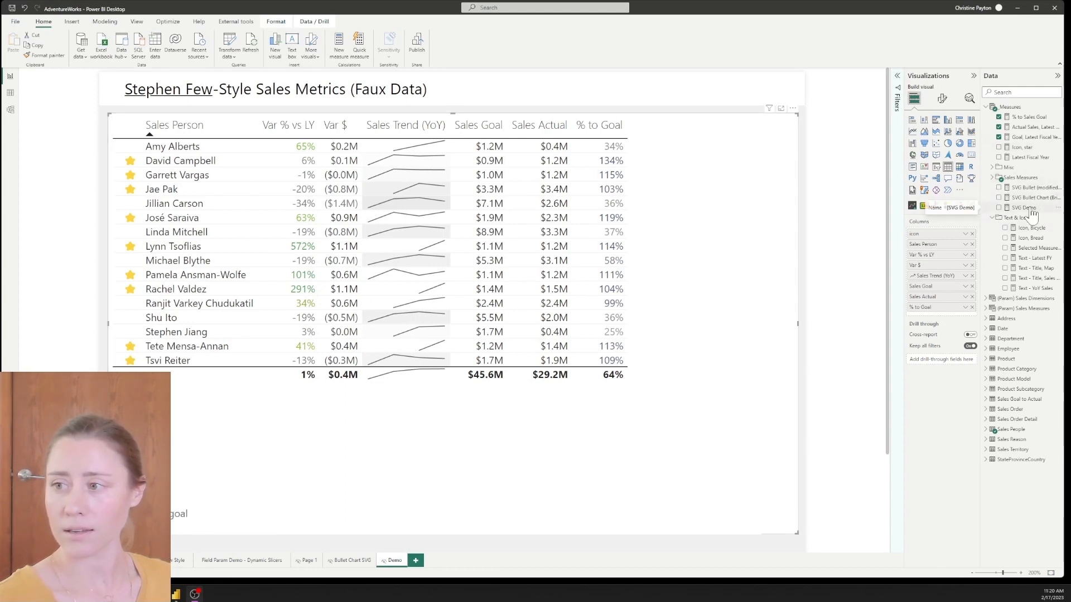
left_click(1024, 207)
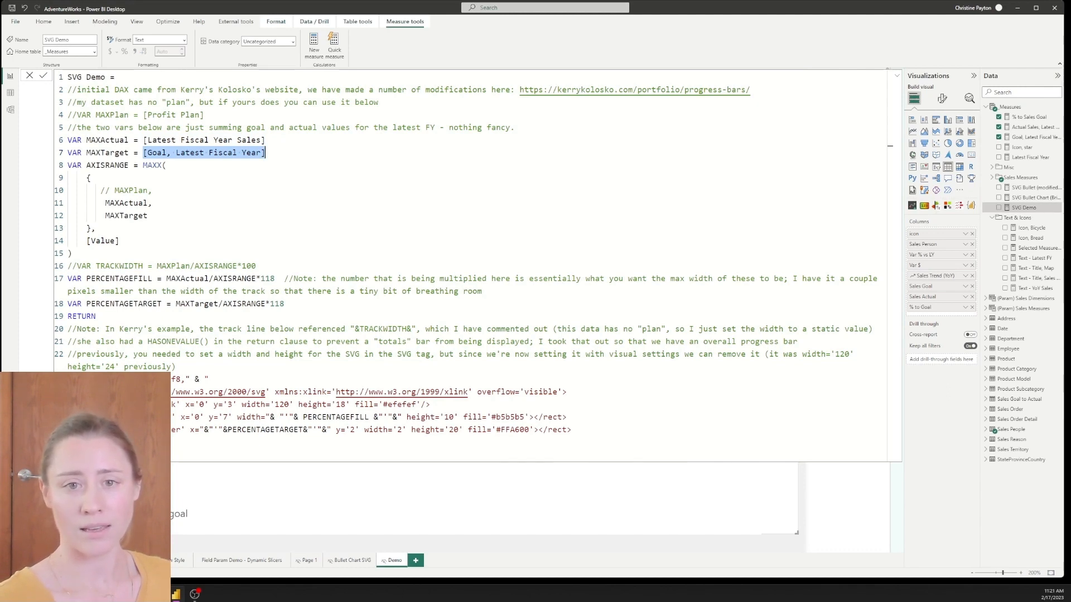
double_click(110, 115)
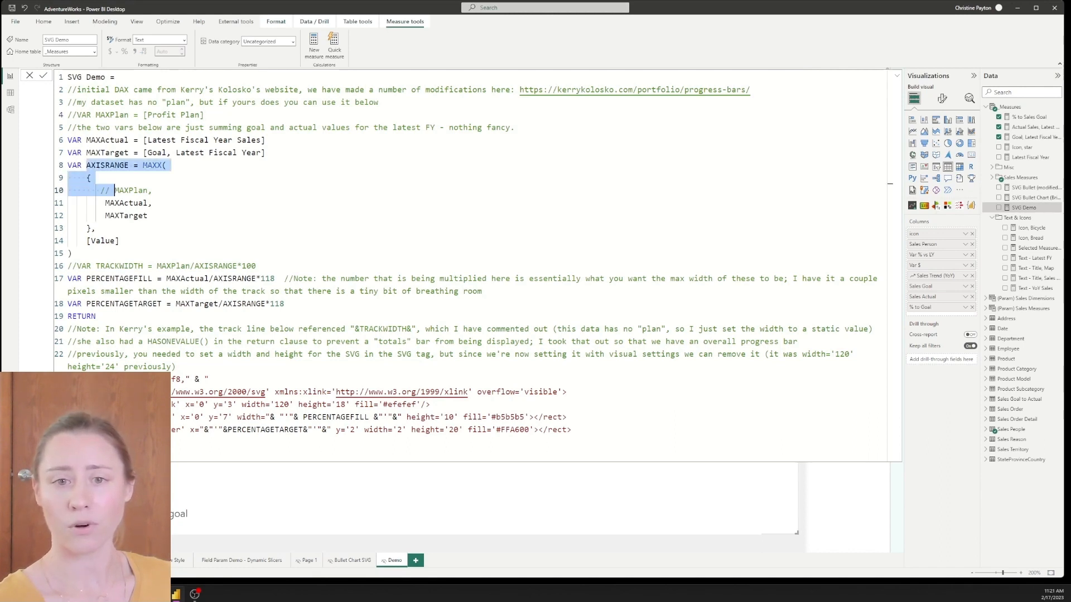
left_click(137, 216)
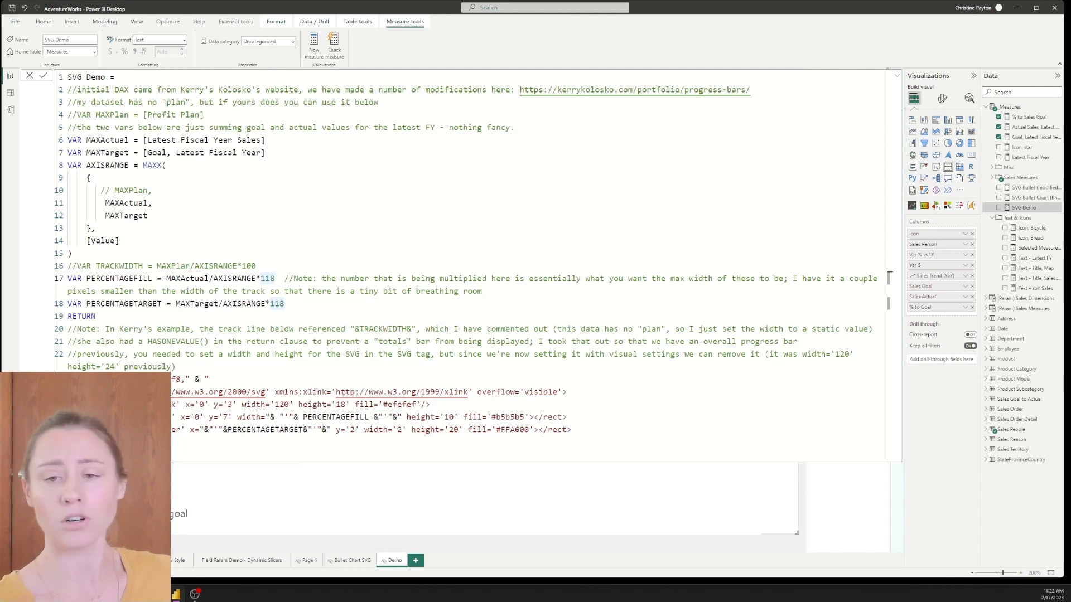
double_click(267, 279)
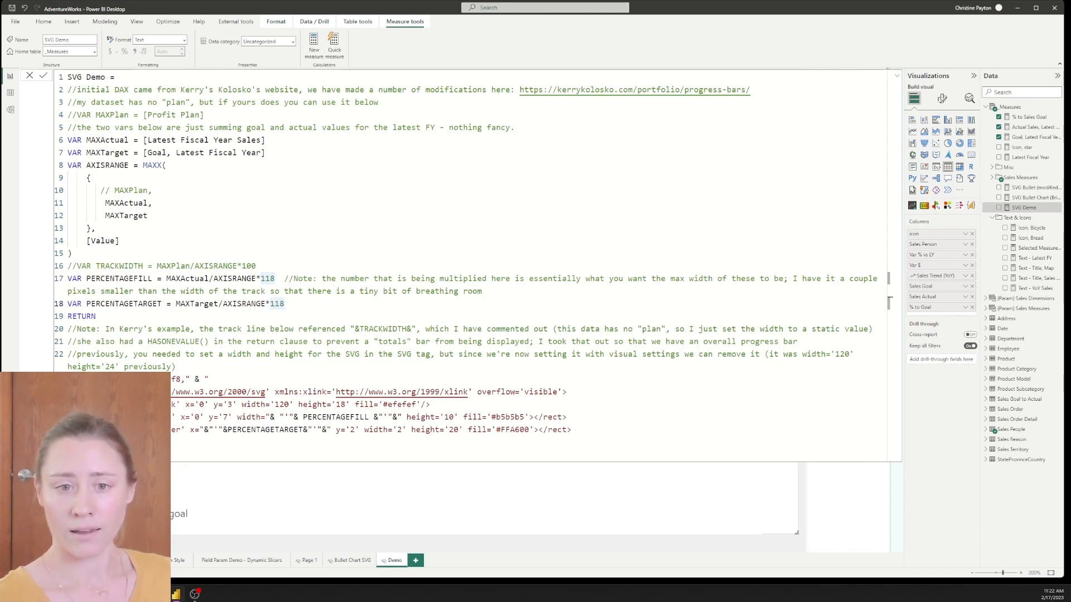
double_click(82, 316)
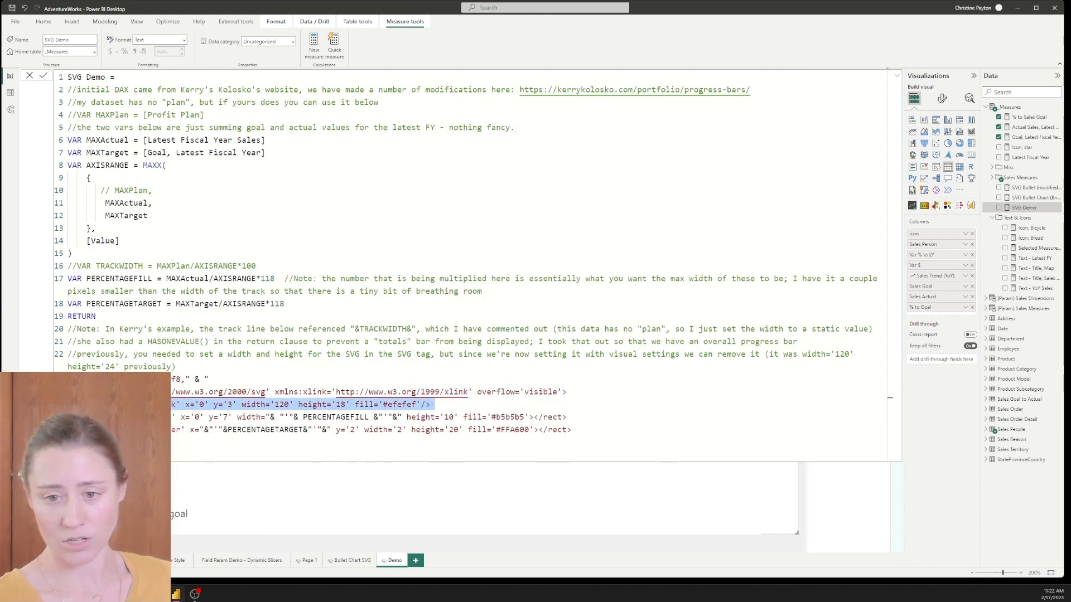
double_click(280, 404)
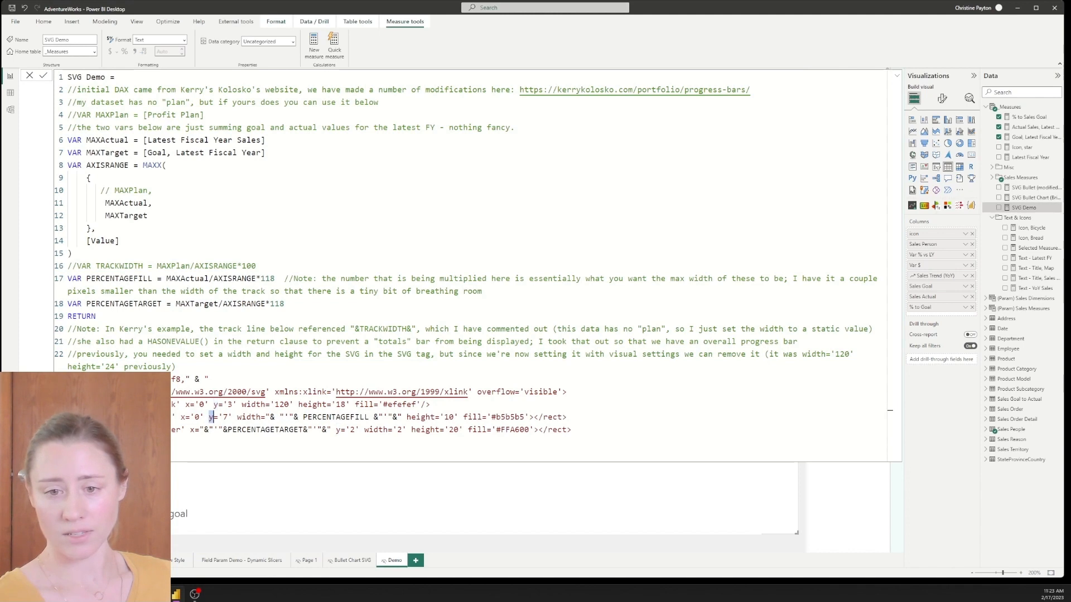
double_click(221, 416)
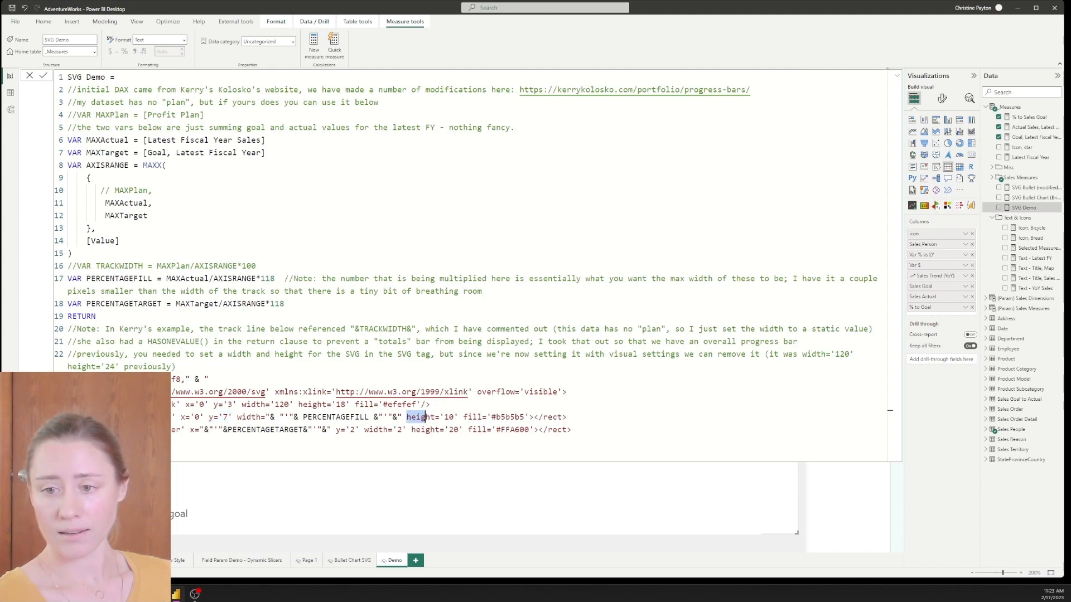
double_click(430, 416)
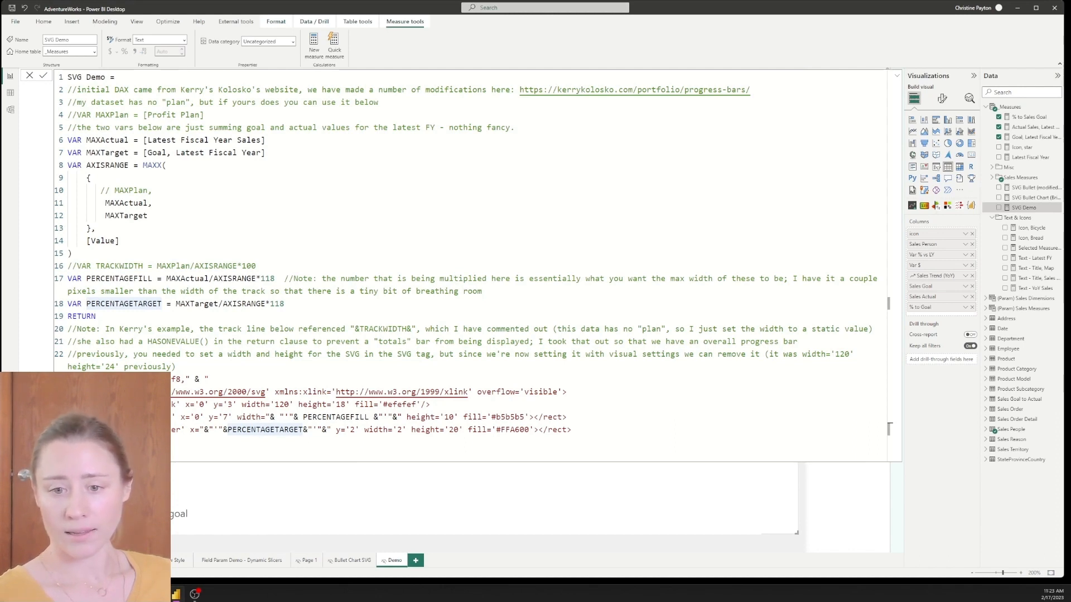
Highlight the goal-line rect's x expression and its width of 2 in the SVG Demo formula
left_click(208, 429)
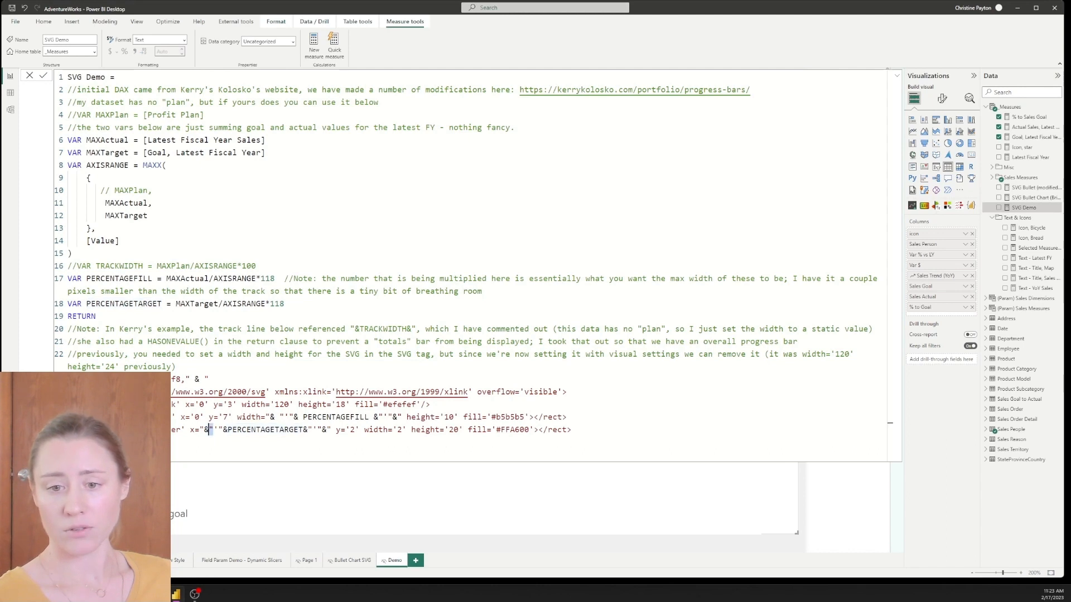
left_click_drag(201, 429, 308, 430)
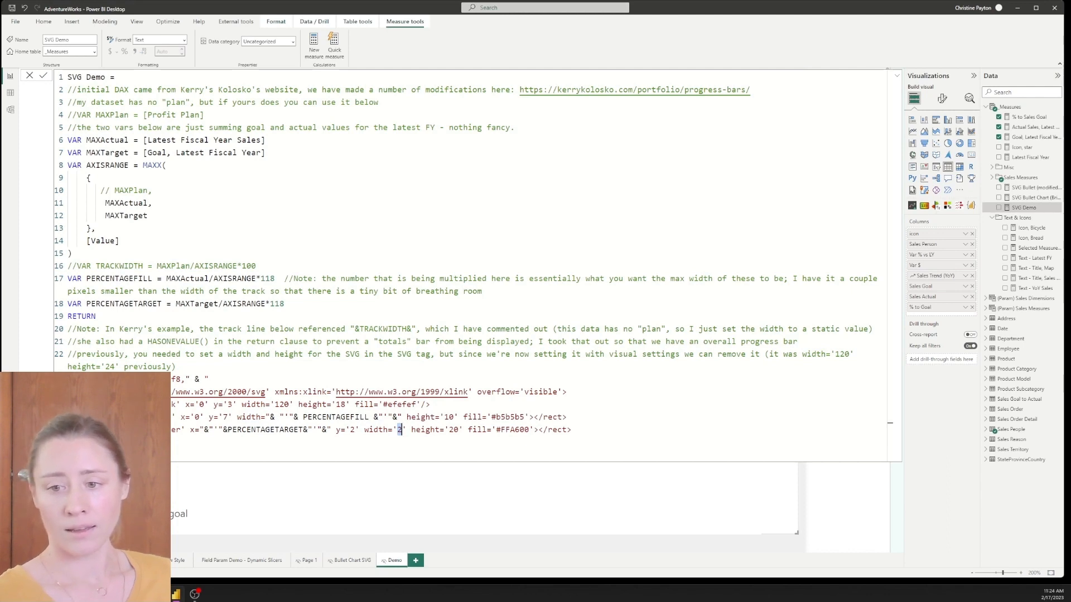
double_click(431, 429)
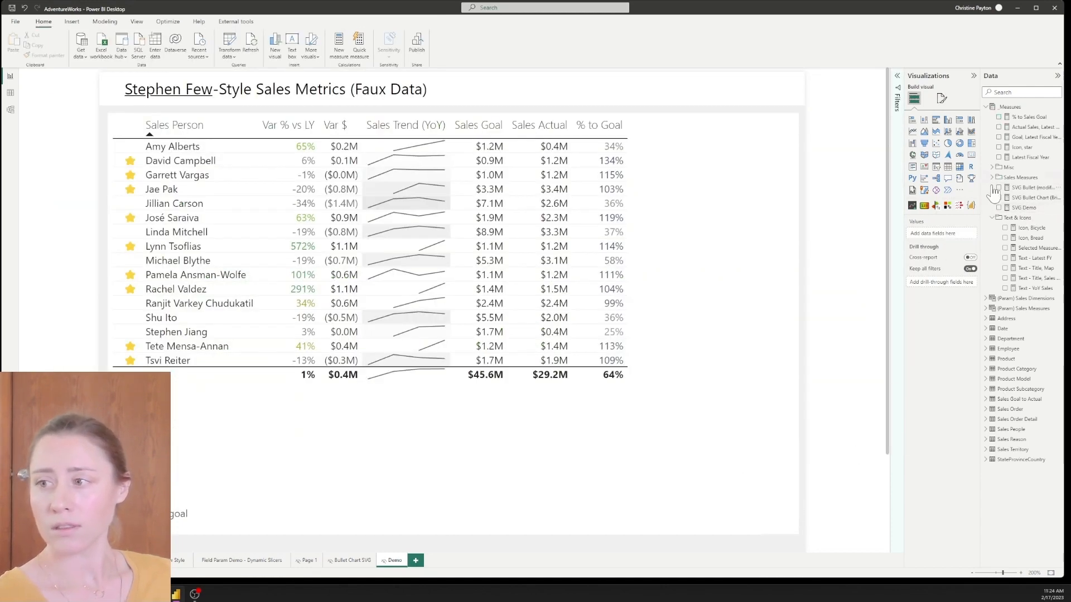
Set the SVG Demo measure's data category to Image URL in Measure tools
left_click(1022, 206)
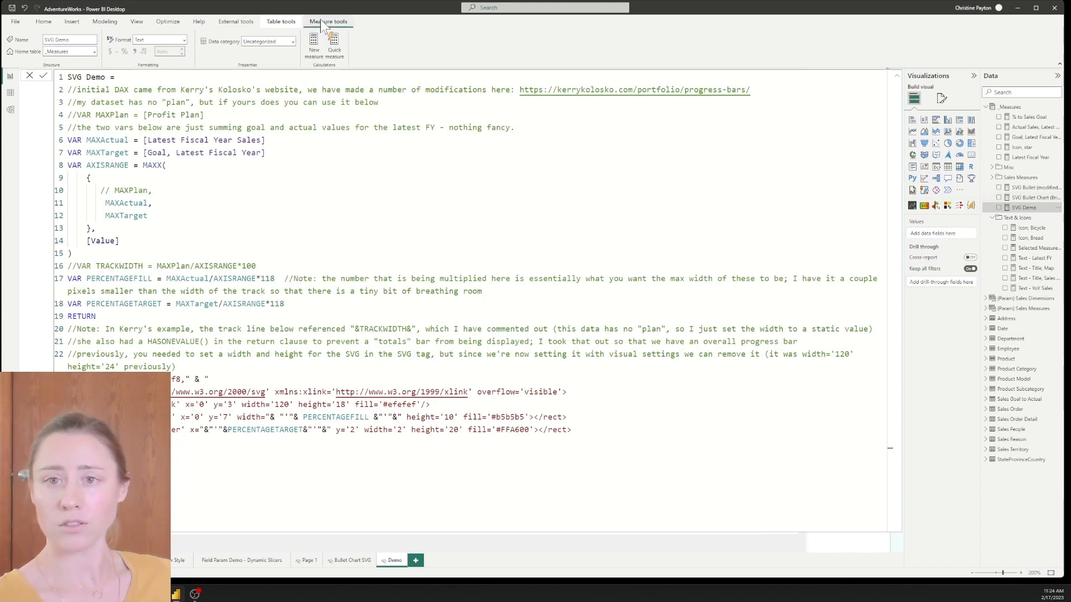
left_click(328, 21)
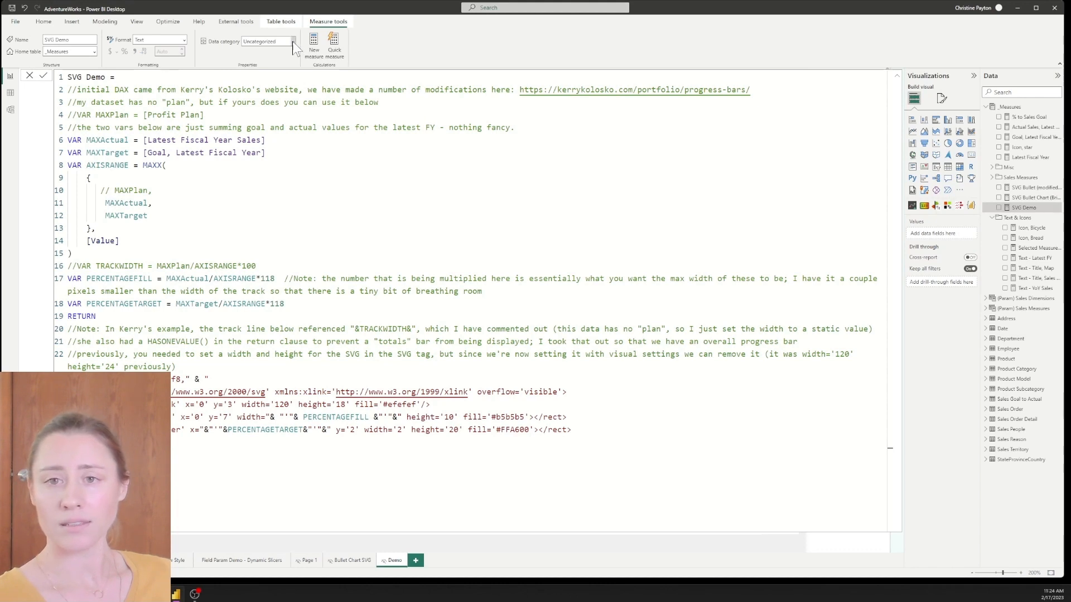
left_click(294, 41)
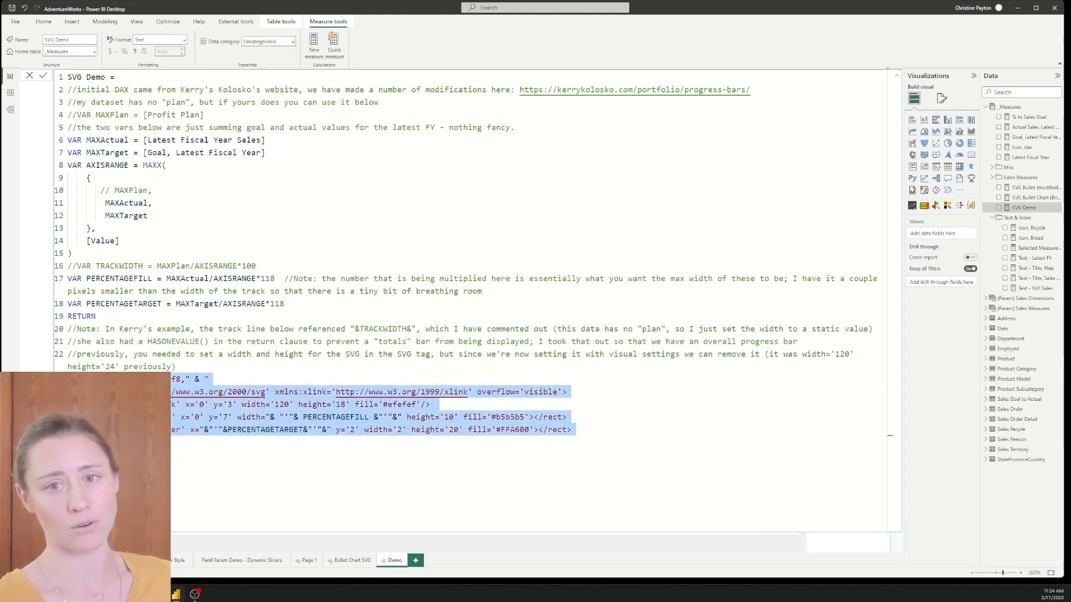
left_click(294, 41)
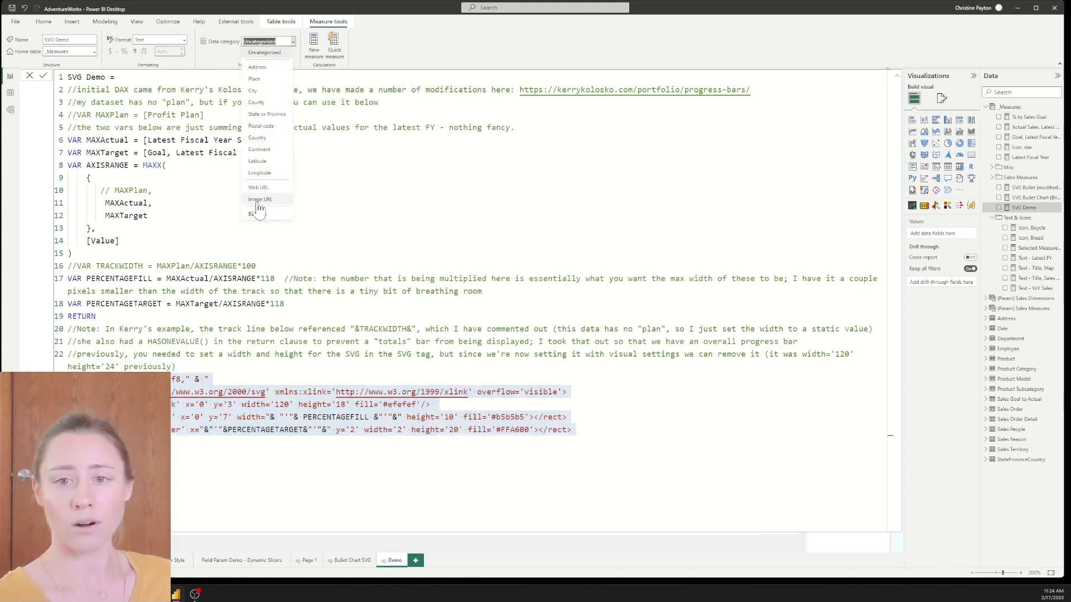
left_click(260, 198)
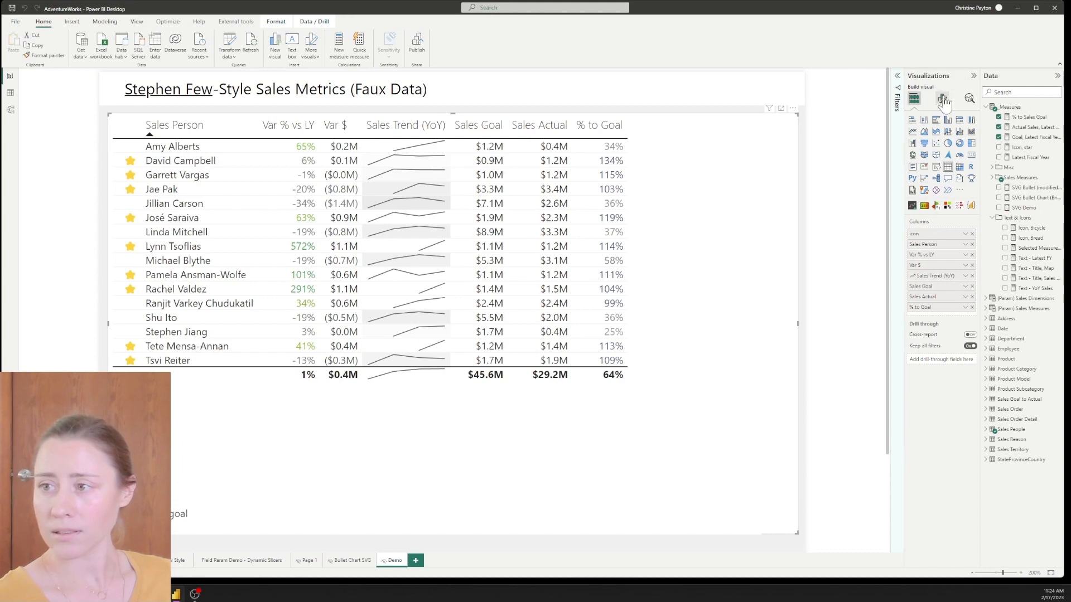
mouse_move(945, 100)
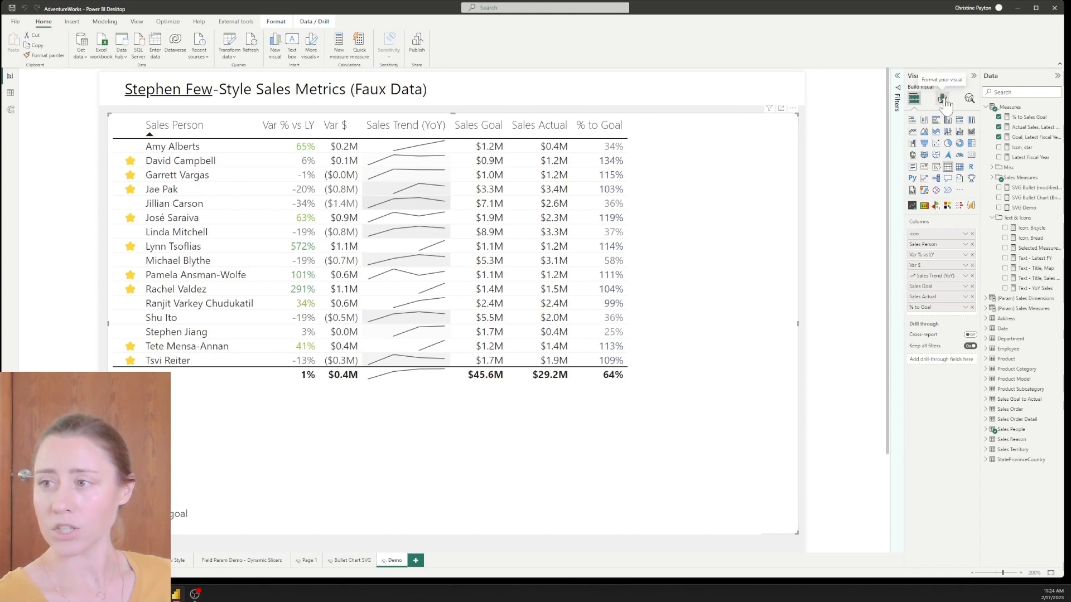
Set the table's image height to 24 px, then search the format settings for 'padd'
left_click(941, 98)
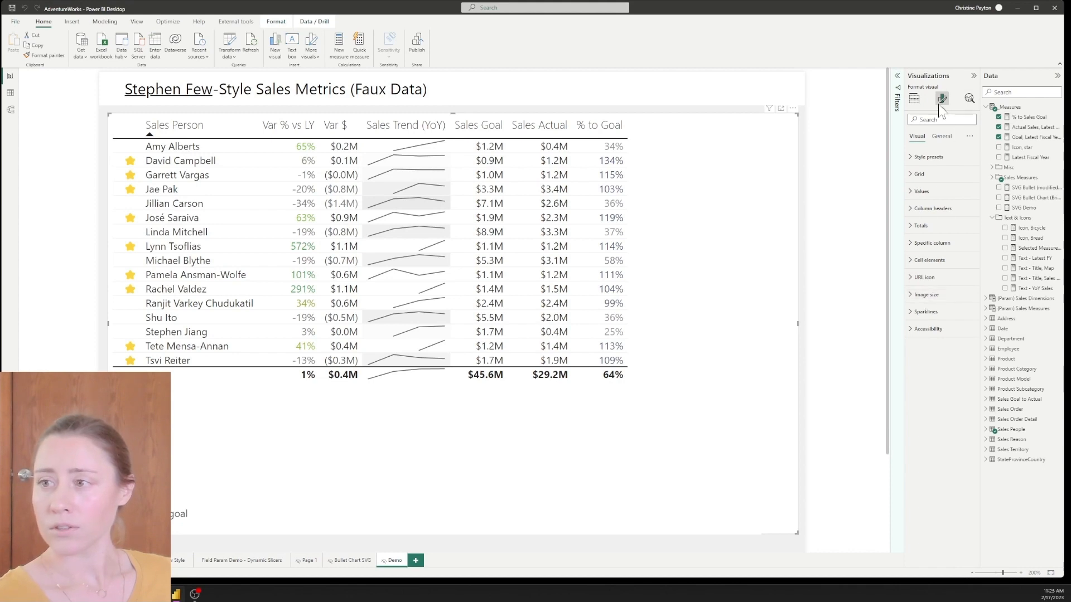
mouse_move(942, 308)
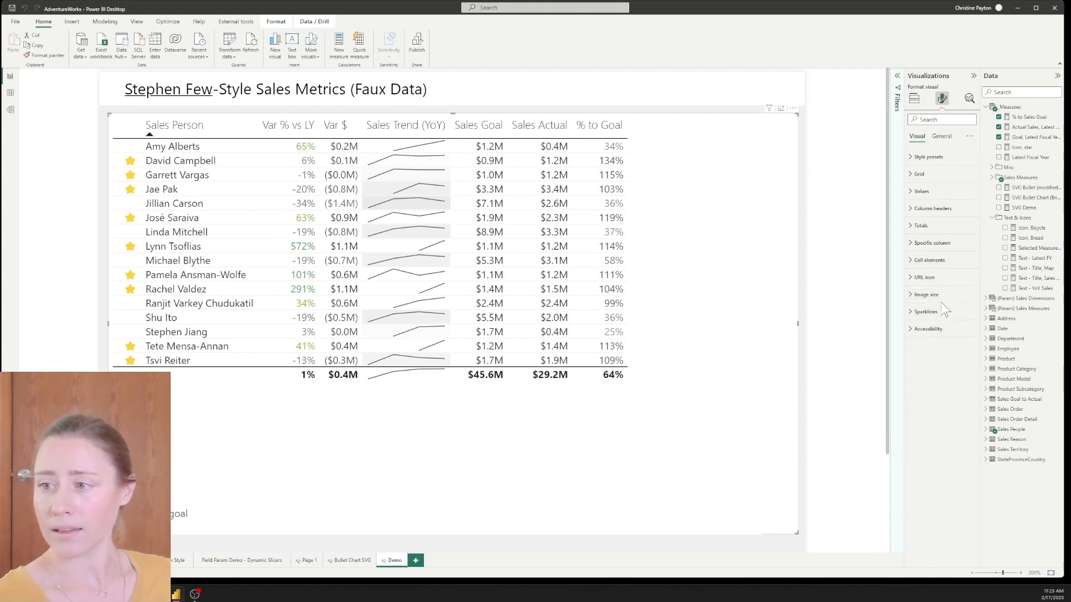
left_click(926, 294)
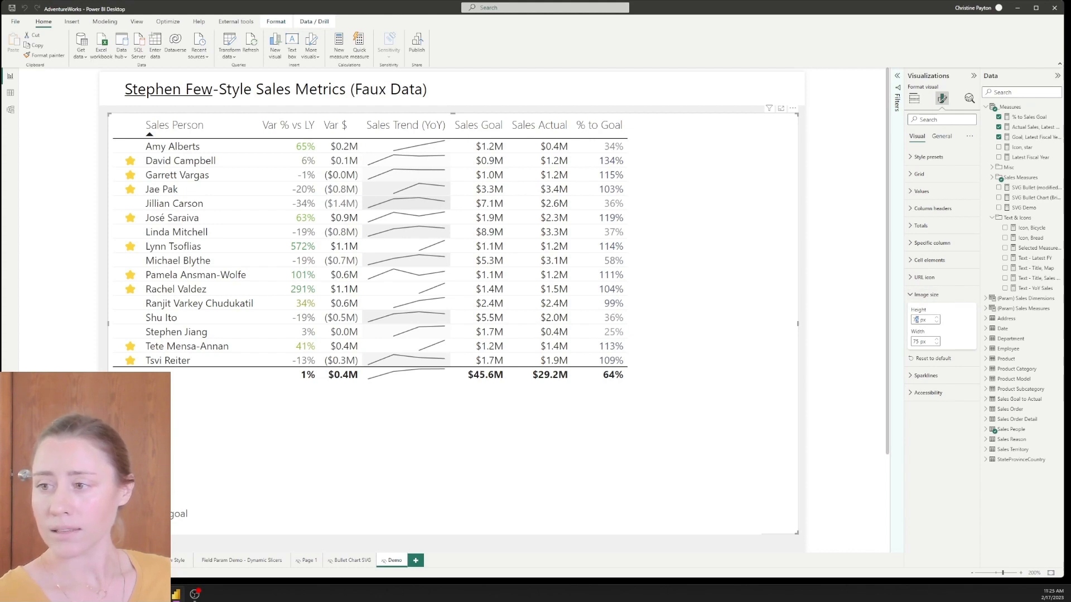
type("24")
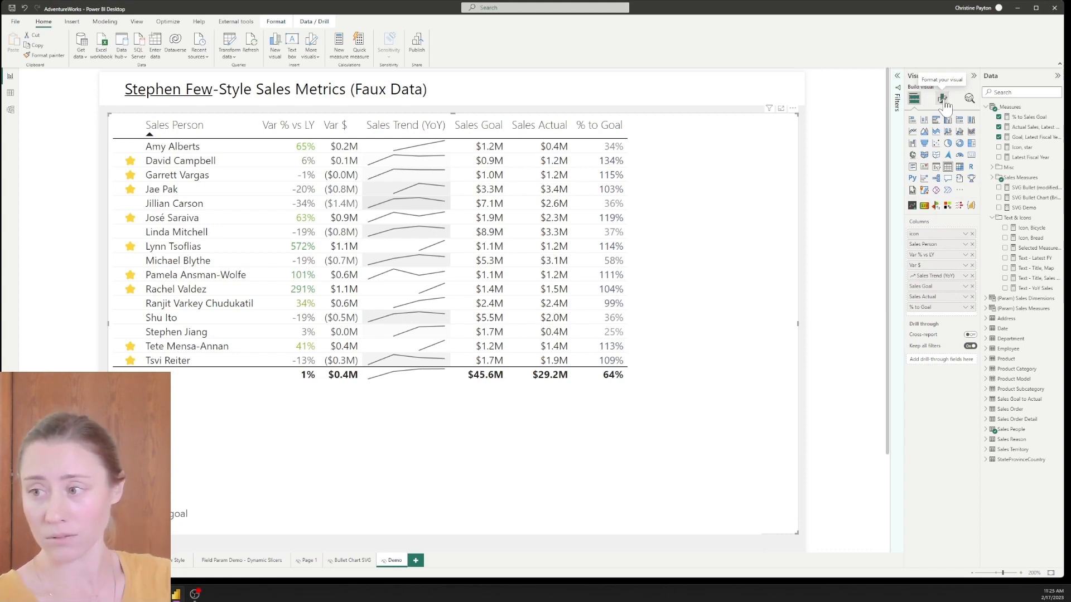
left_click(941, 98)
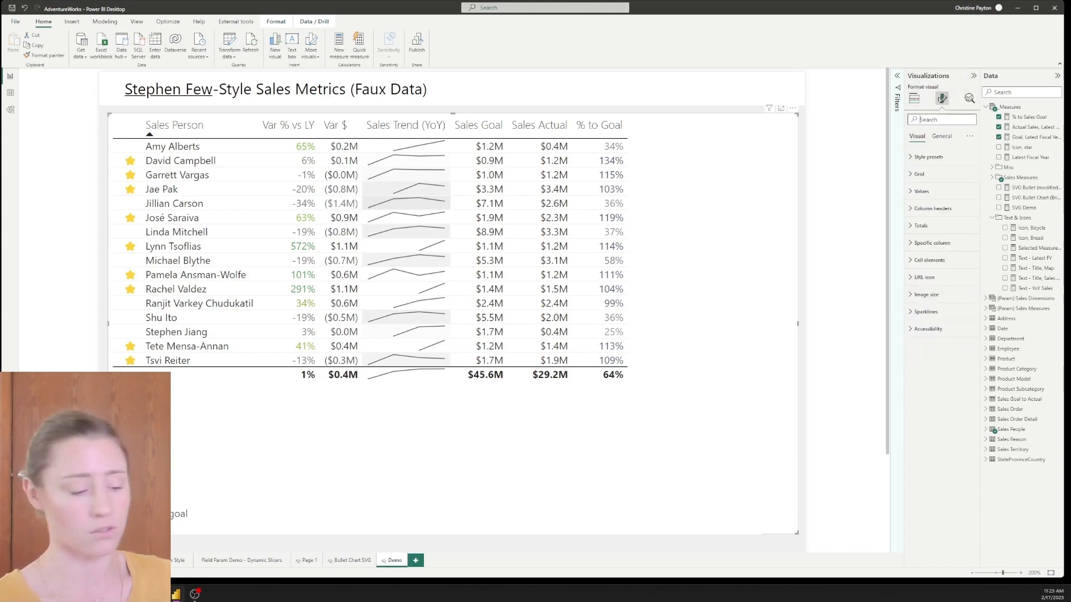
type("padd")
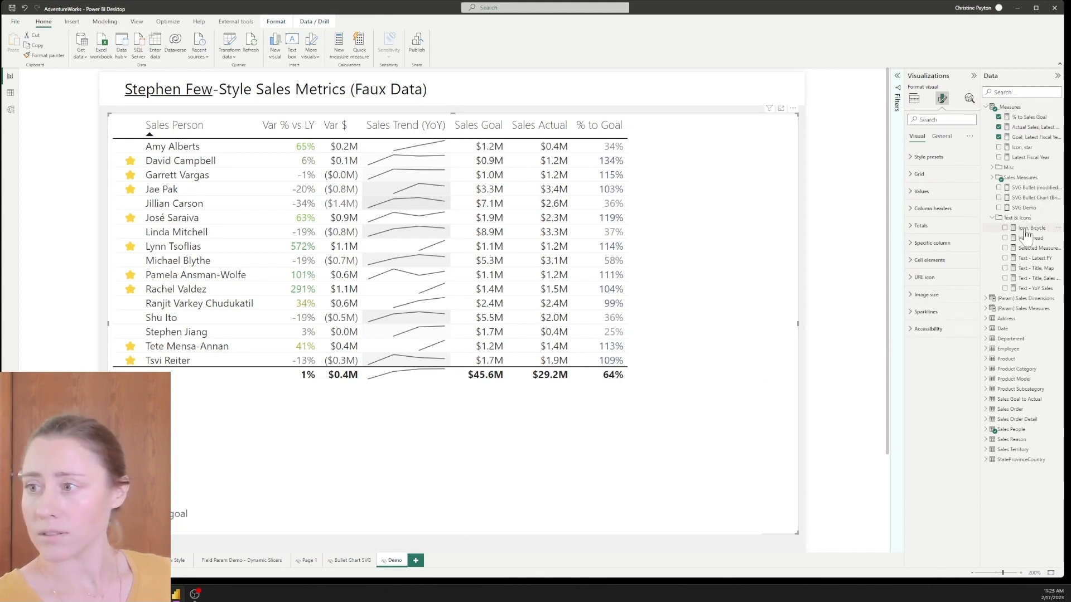
Add the SVG Demo measure as a new column in the sales table
left_click(913, 99)
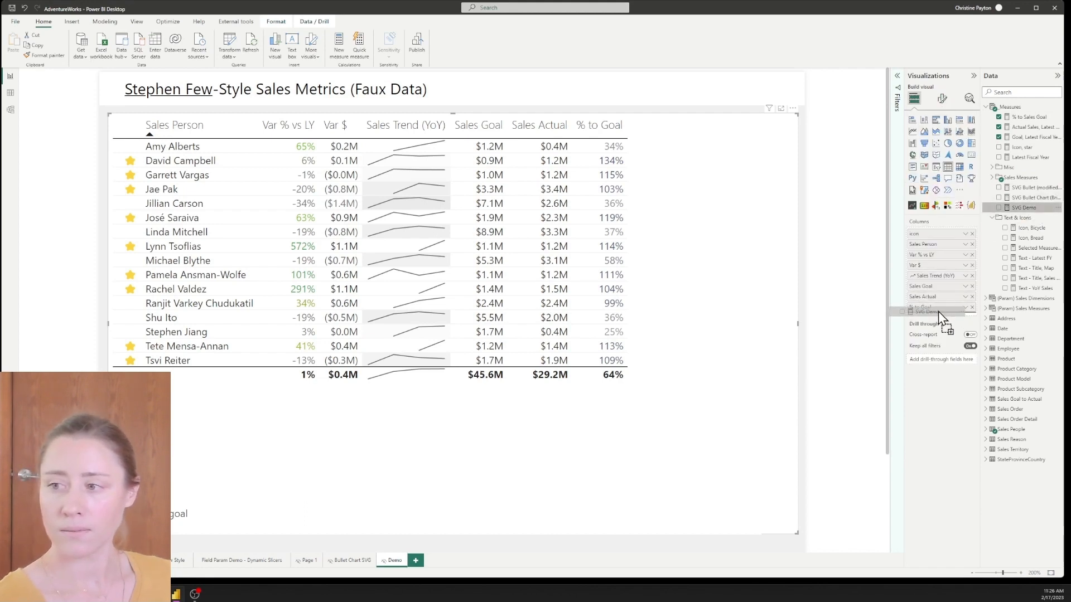
left_click(1024, 208)
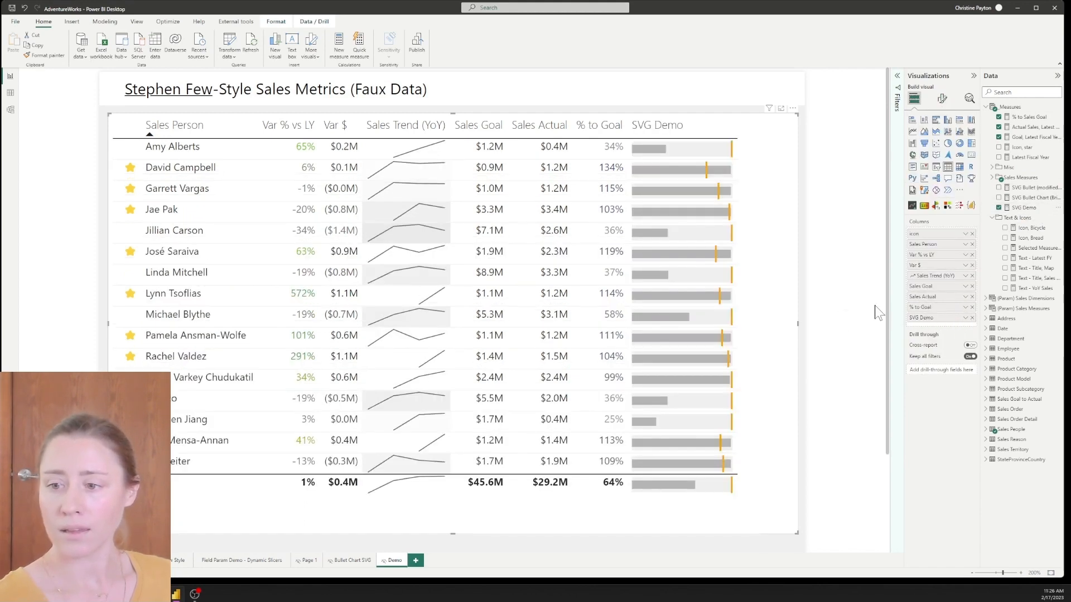
mouse_move(824, 401)
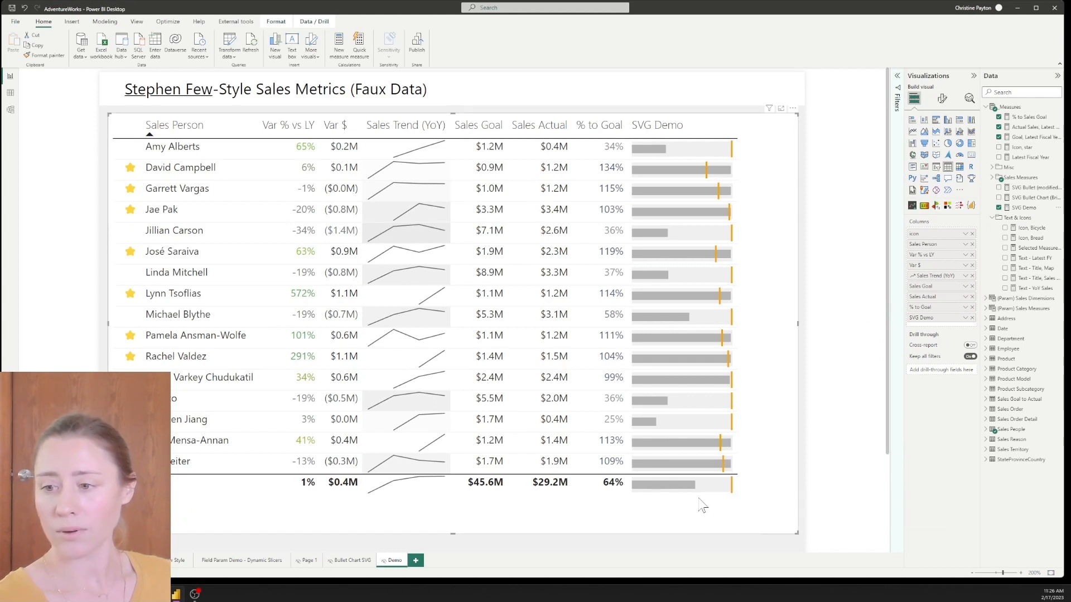
mouse_move(648, 517)
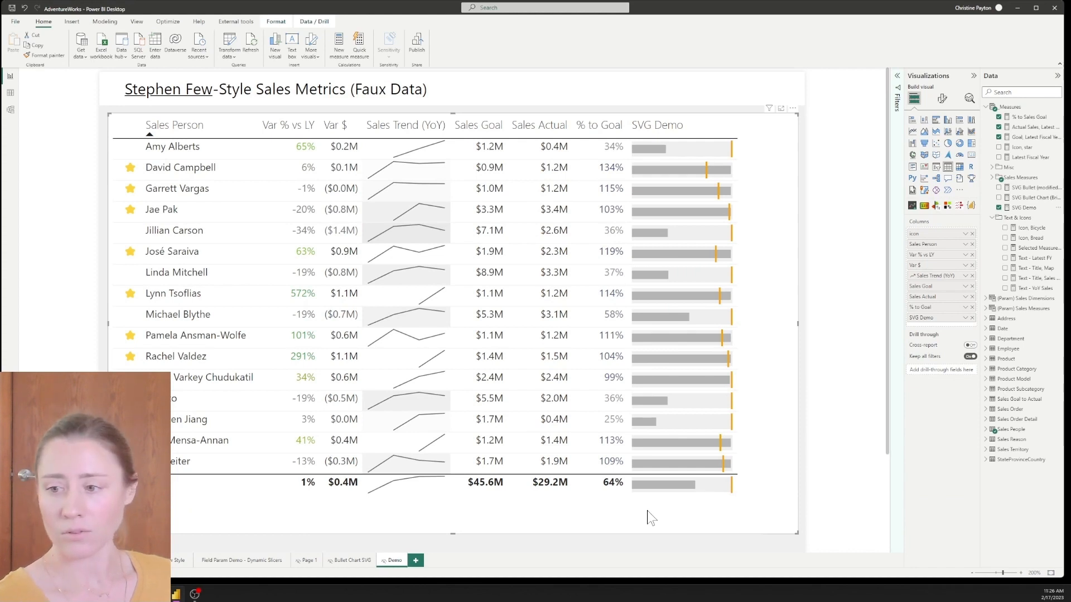
mouse_move(757, 497)
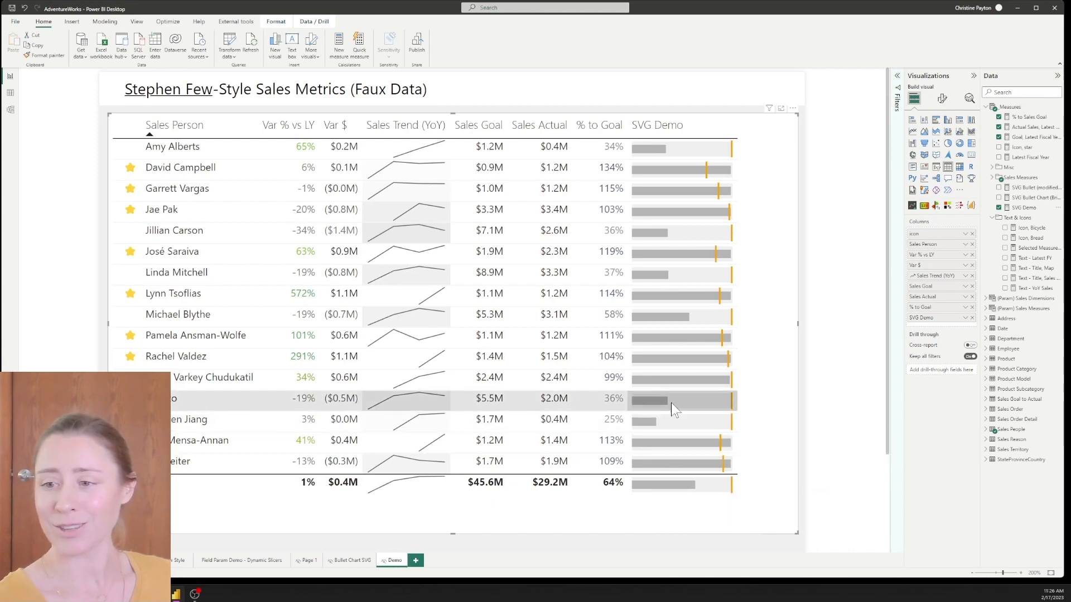
left_click(942, 99)
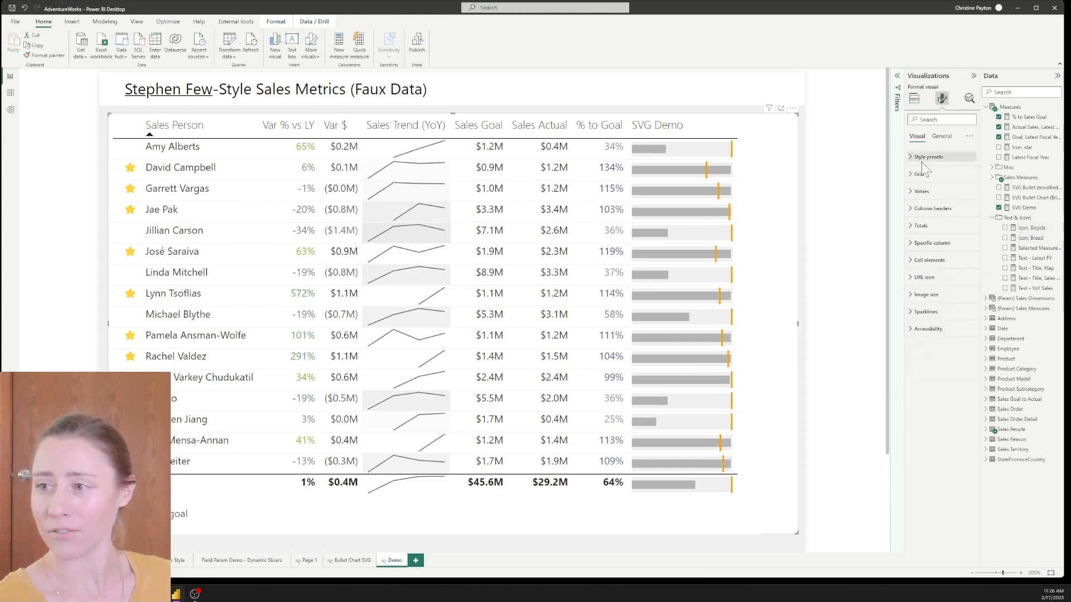
View the table's General formatting settings including Tooltips
left_click(940, 136)
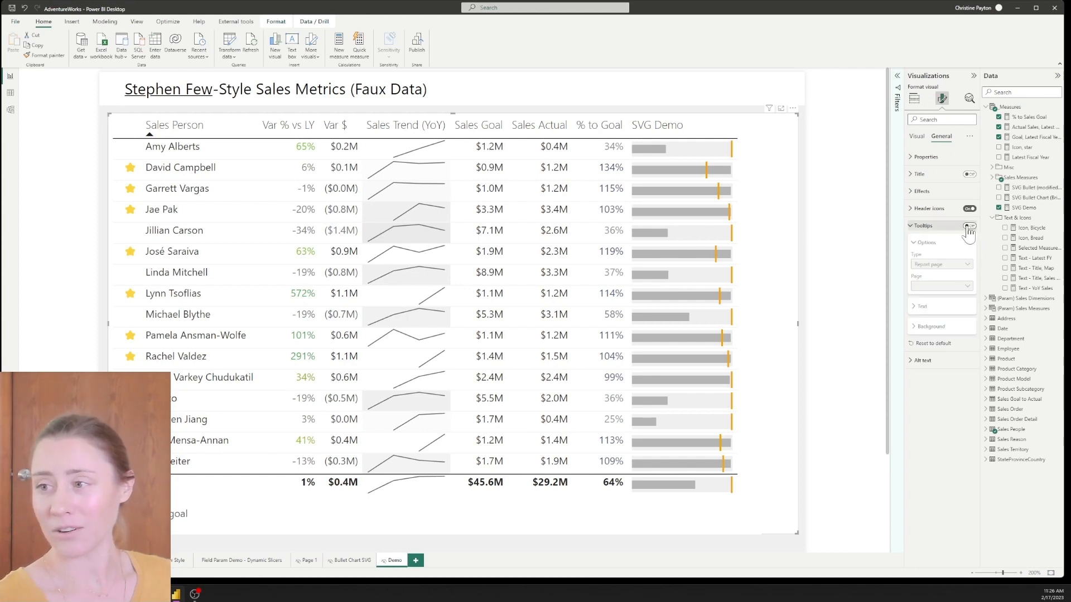
mouse_move(679, 252)
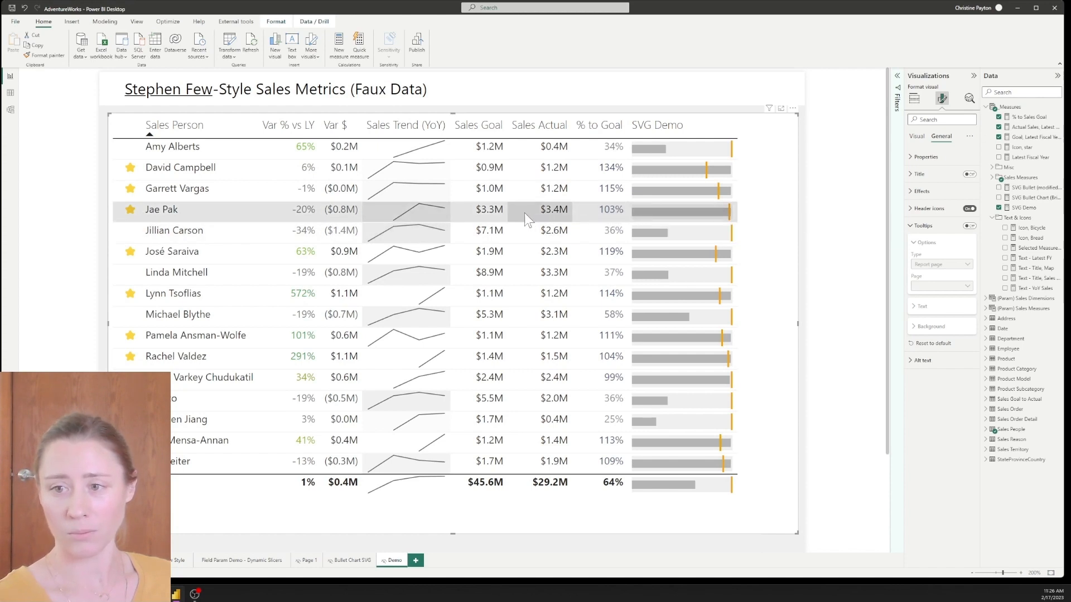
mouse_move(447, 193)
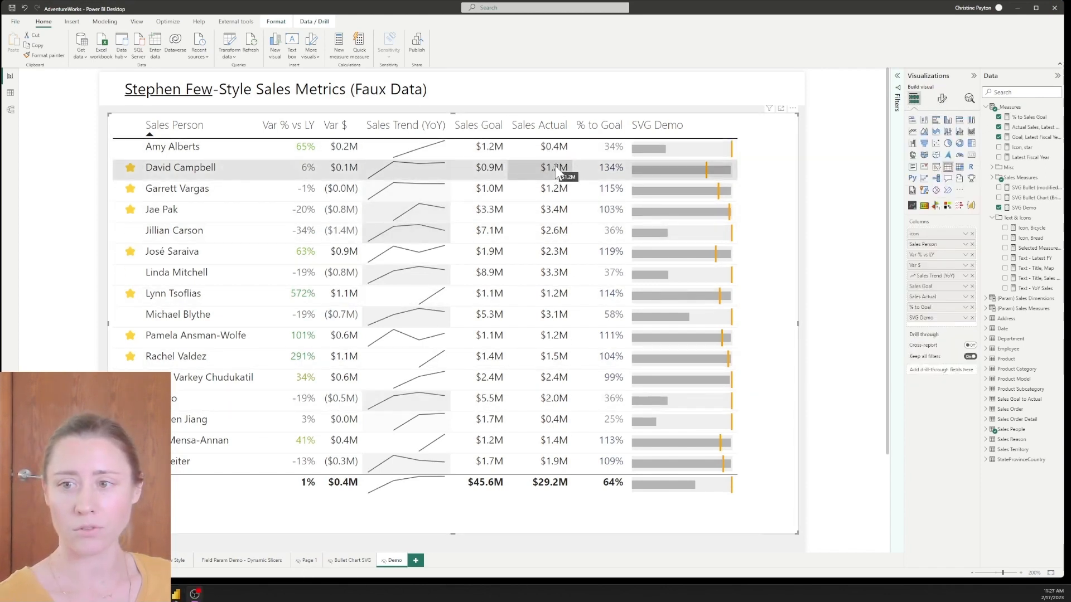
mouse_move(589, 167)
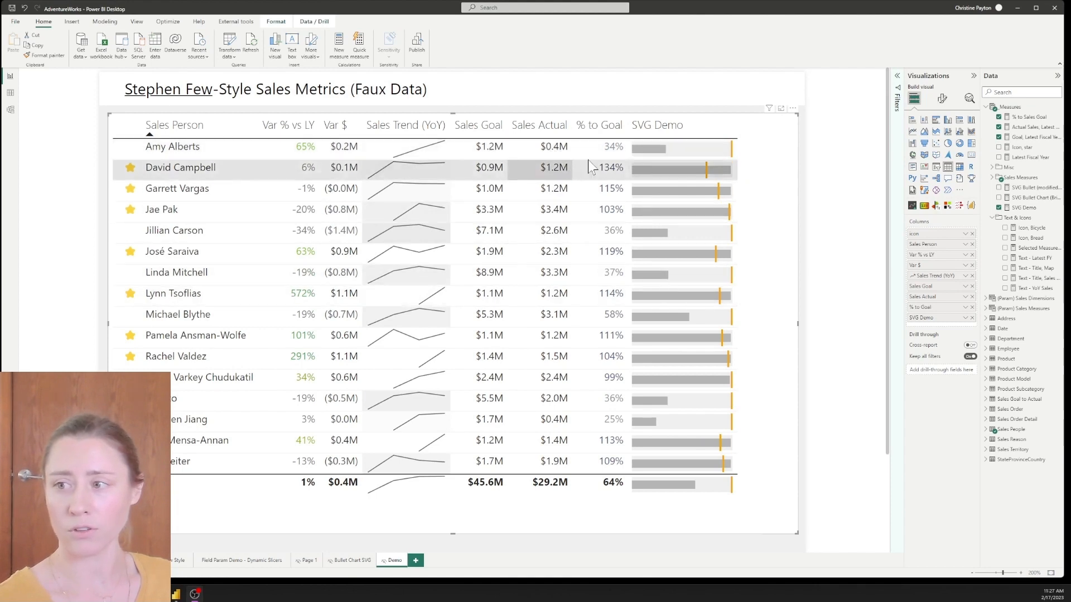
left_click(942, 99)
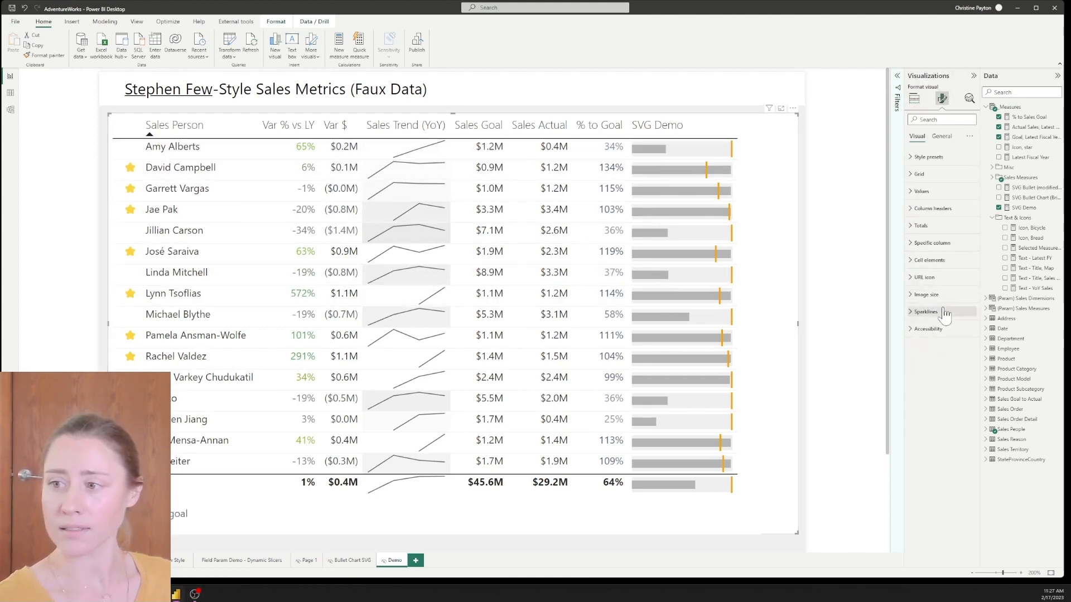
left_click(928, 243)
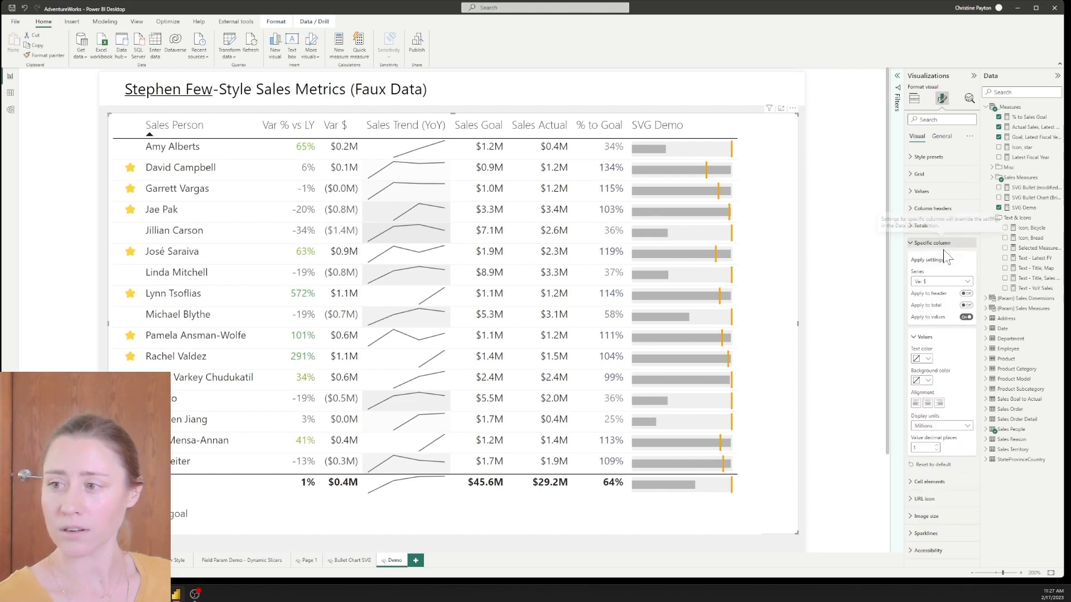
left_click(940, 281)
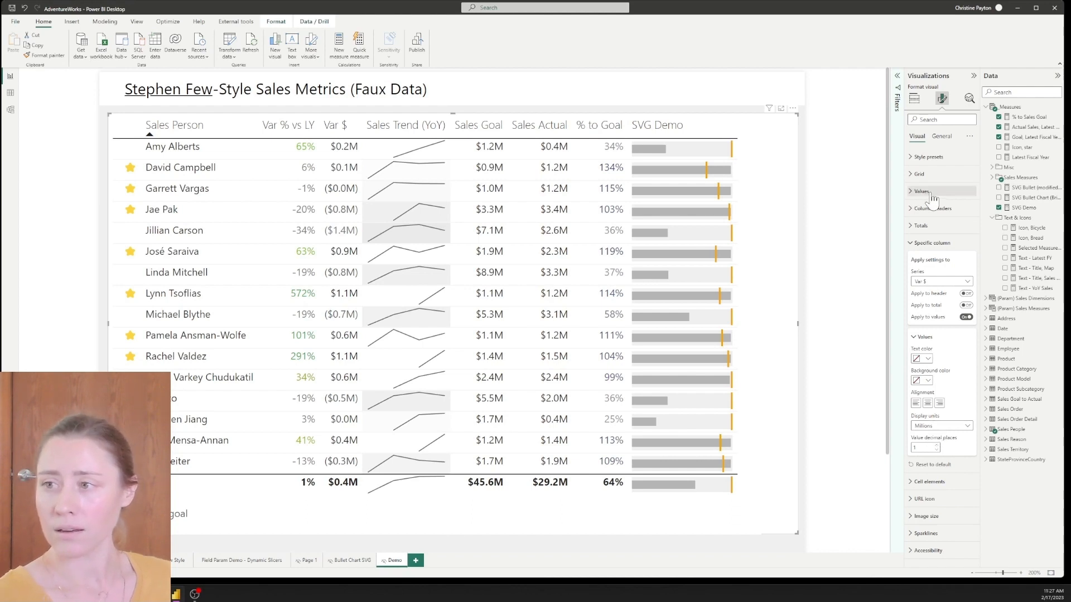
left_click(914, 98)
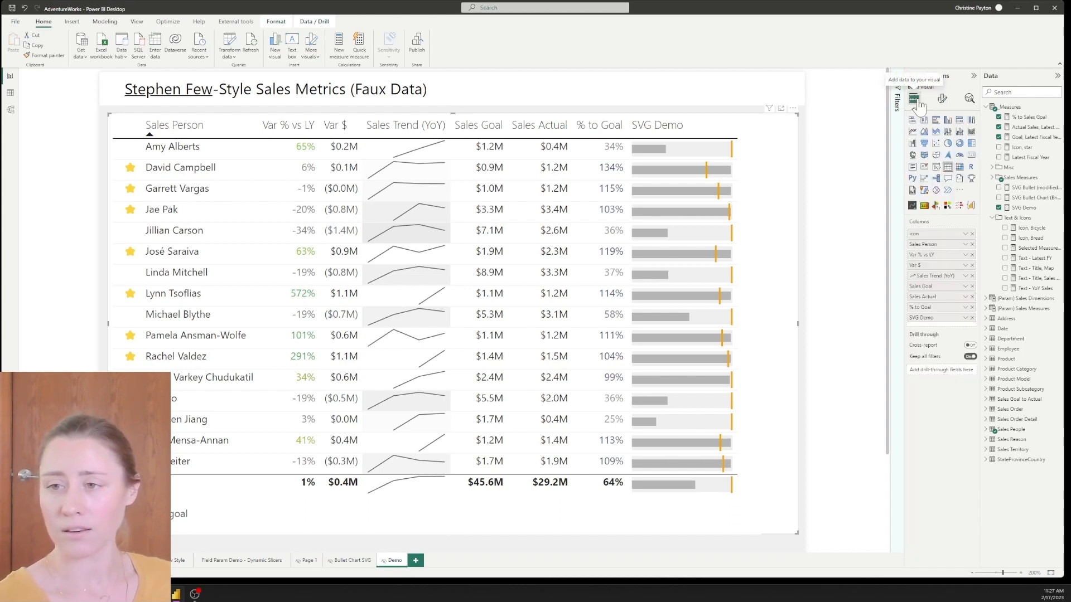